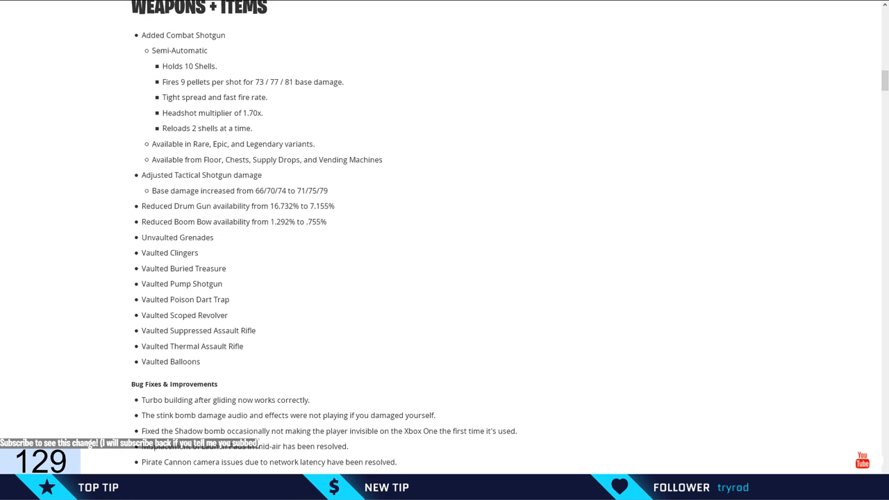
double_click(181, 284)
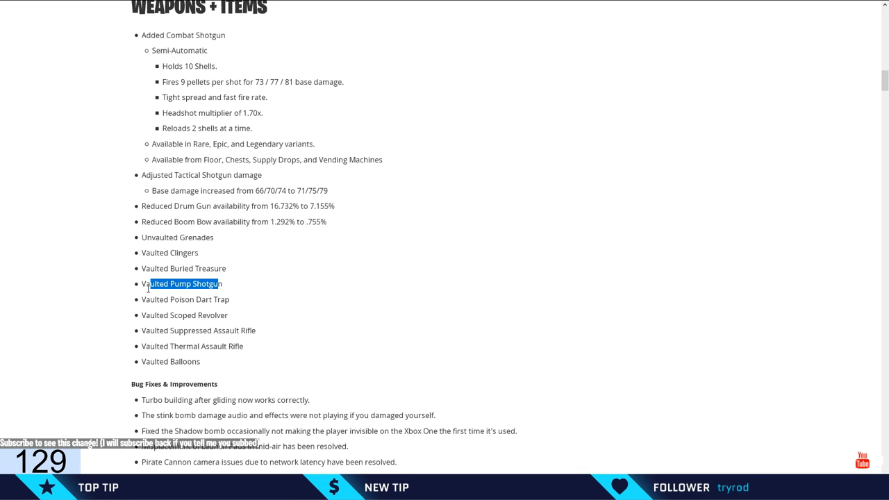
left_click(233, 286)
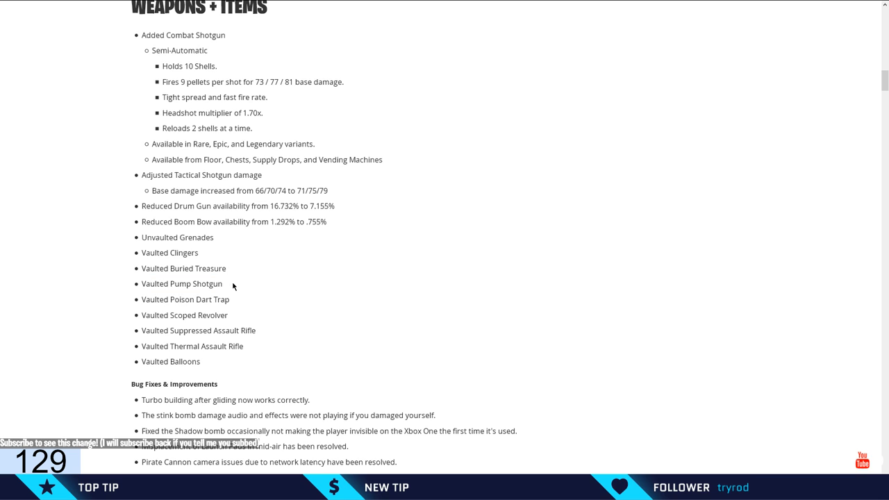
mouse_move(263, 308)
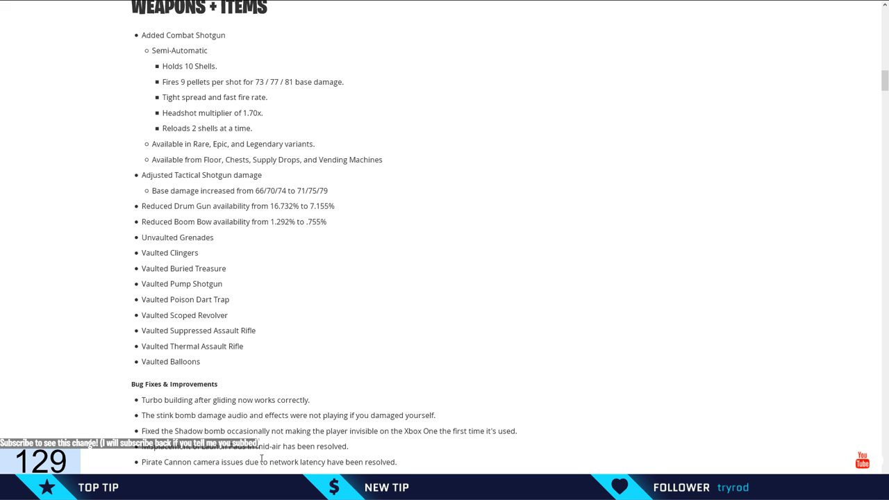
mouse_move(226, 290)
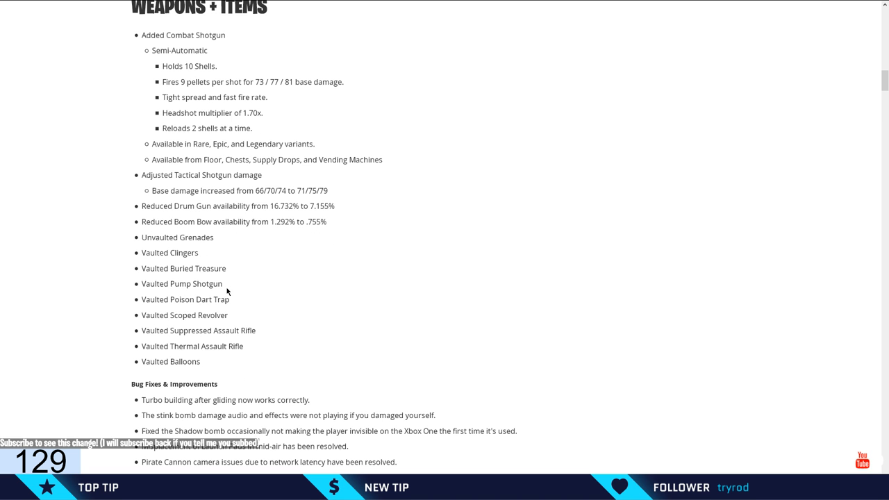
mouse_move(322, 126)
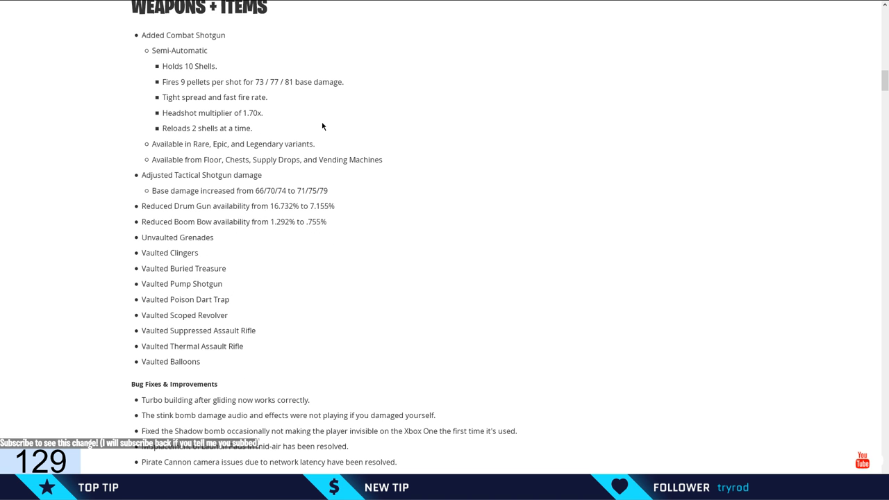
mouse_move(161, 33)
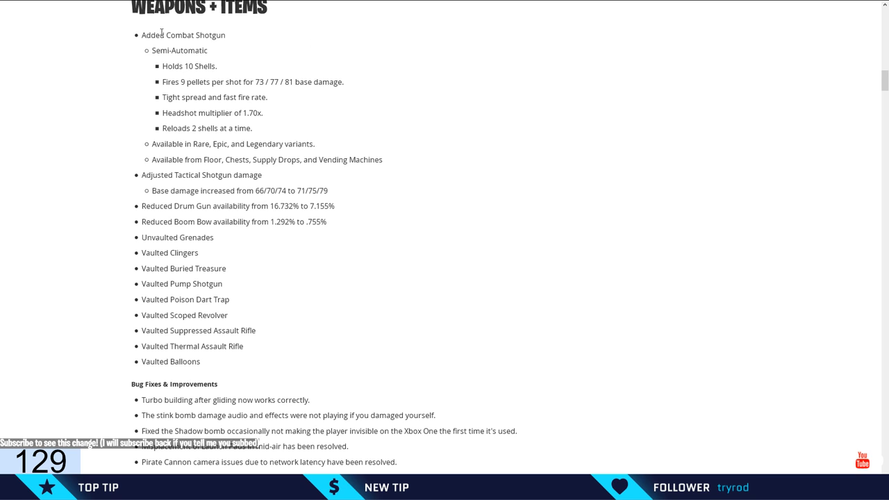
mouse_move(289, 78)
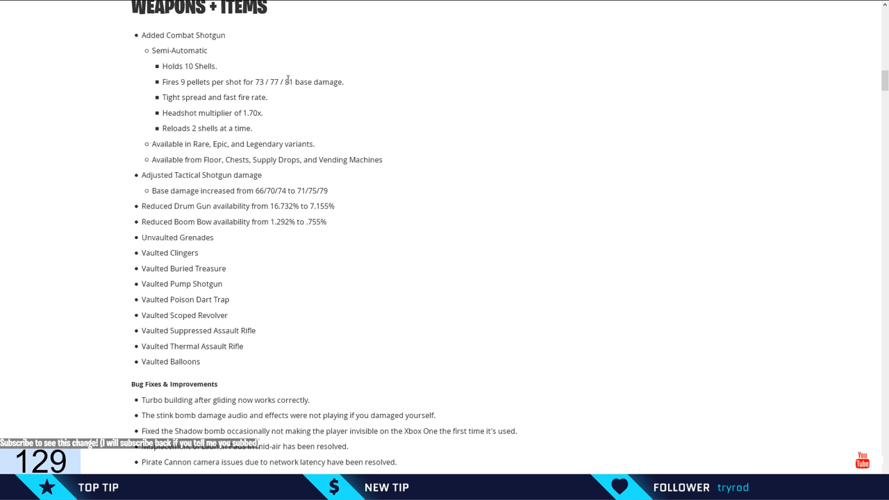
double_click(312, 190)
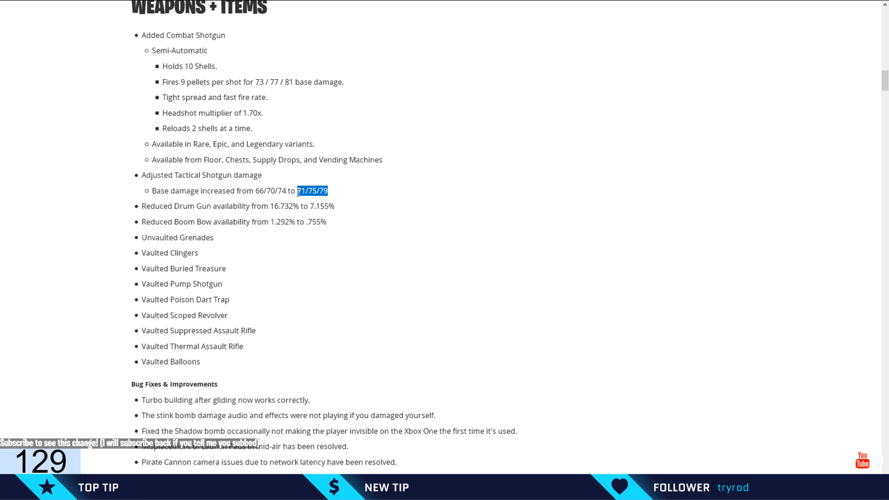
left_click(330, 190)
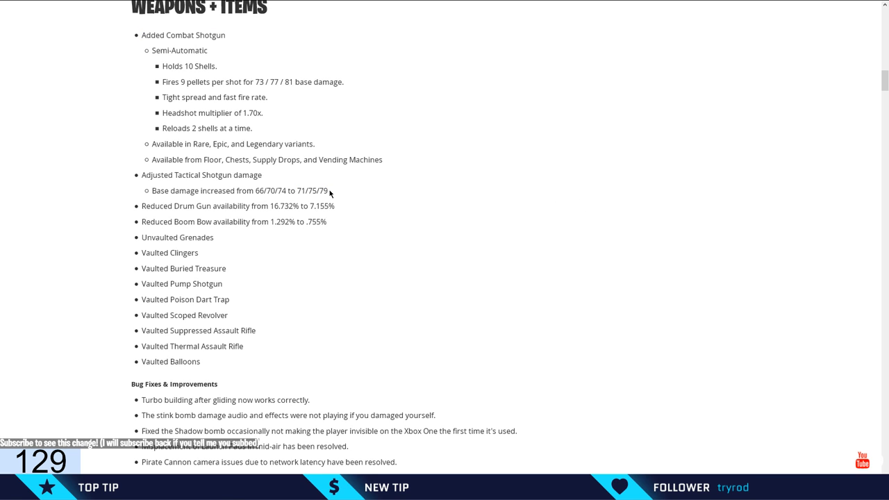
mouse_move(256, 81)
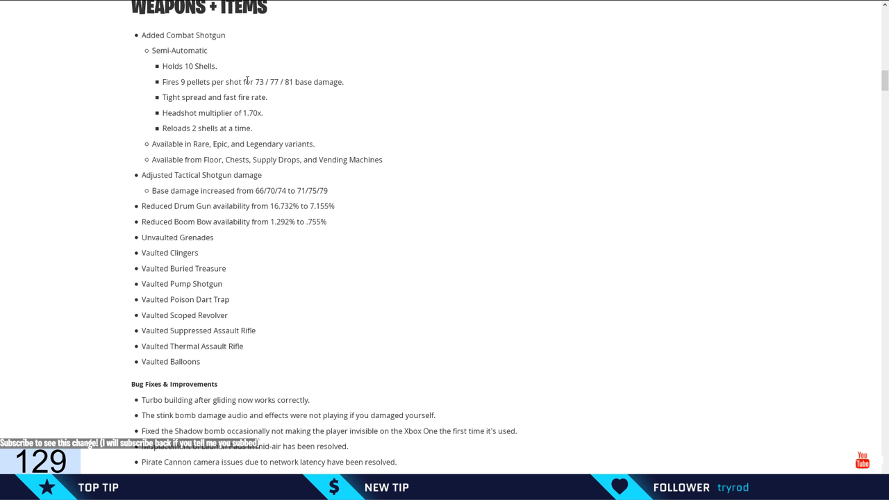
mouse_move(280, 105)
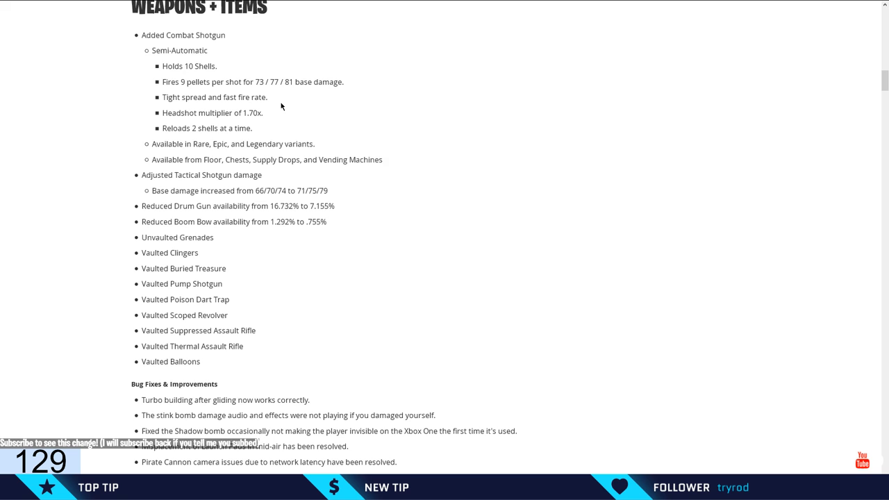
mouse_move(369, 136)
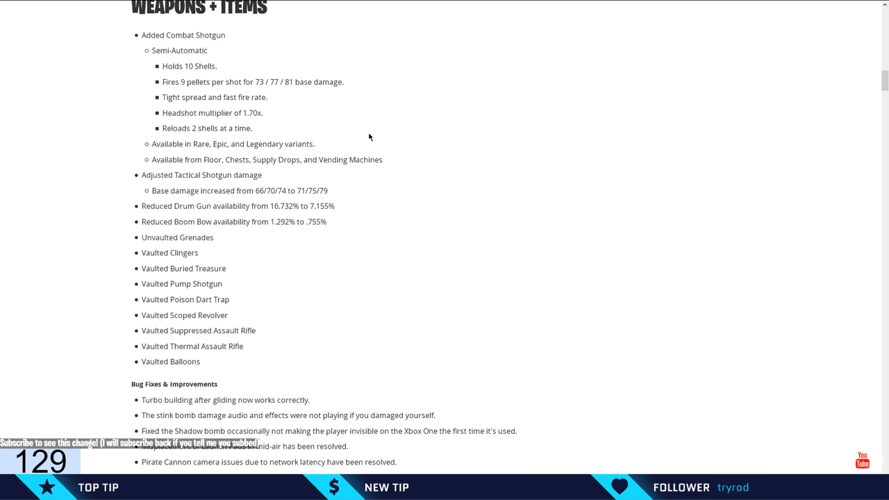
mouse_move(413, 77)
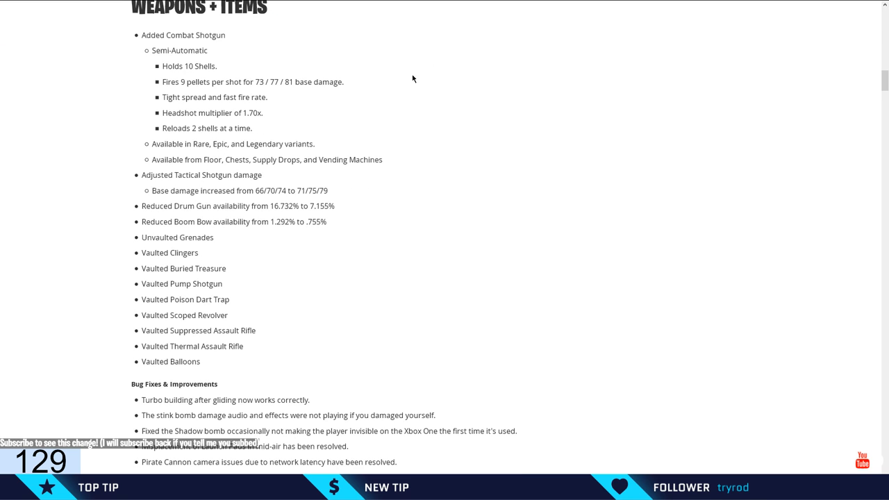
mouse_move(319, 113)
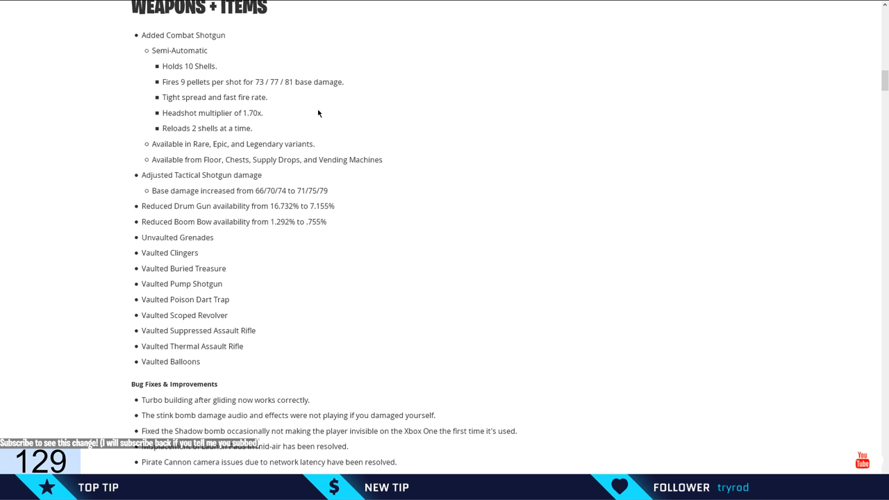
scroll("up", 3)
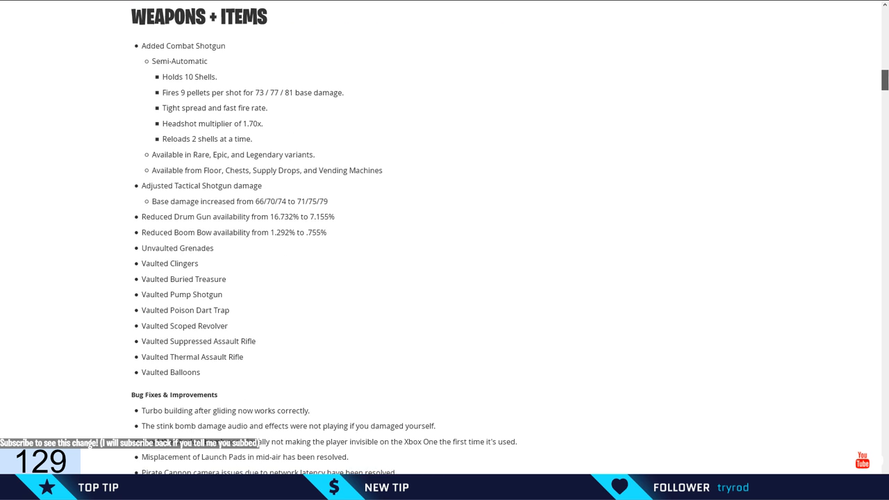
mouse_move(712, 140)
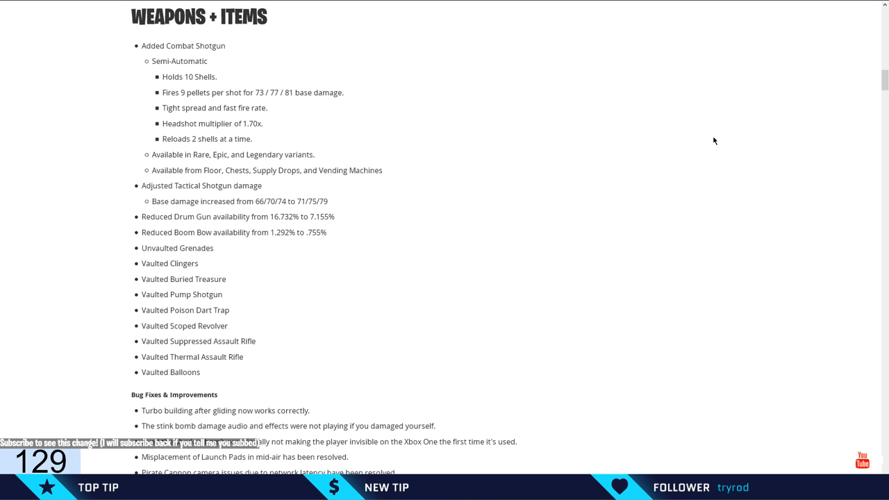
mouse_move(685, 144)
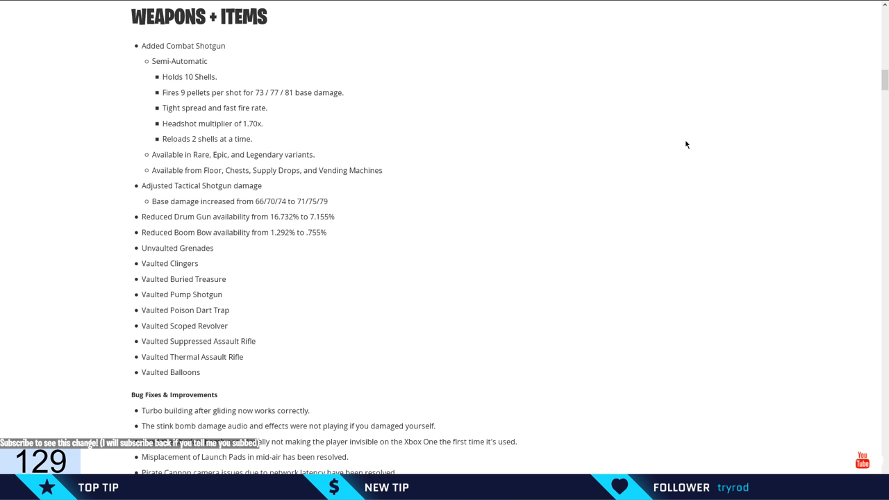